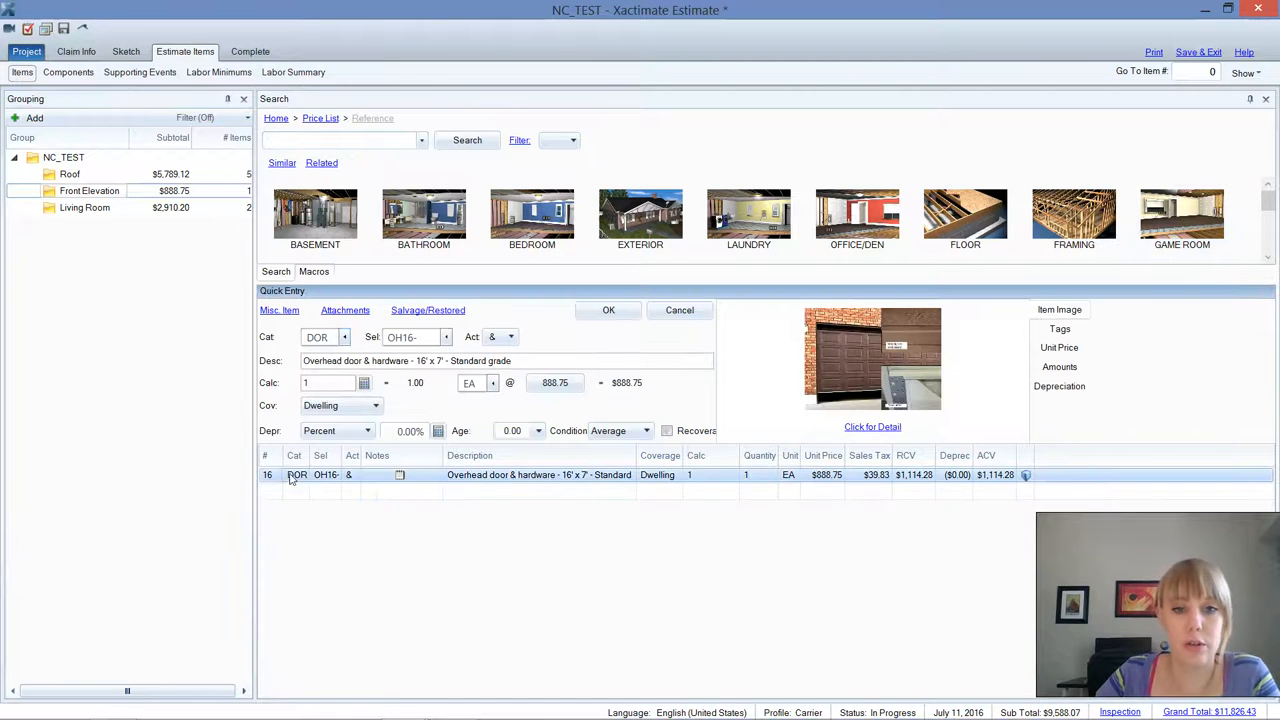
Select the standard-grade 16' x 7' overhead door line in Front Elevation
click(666, 430)
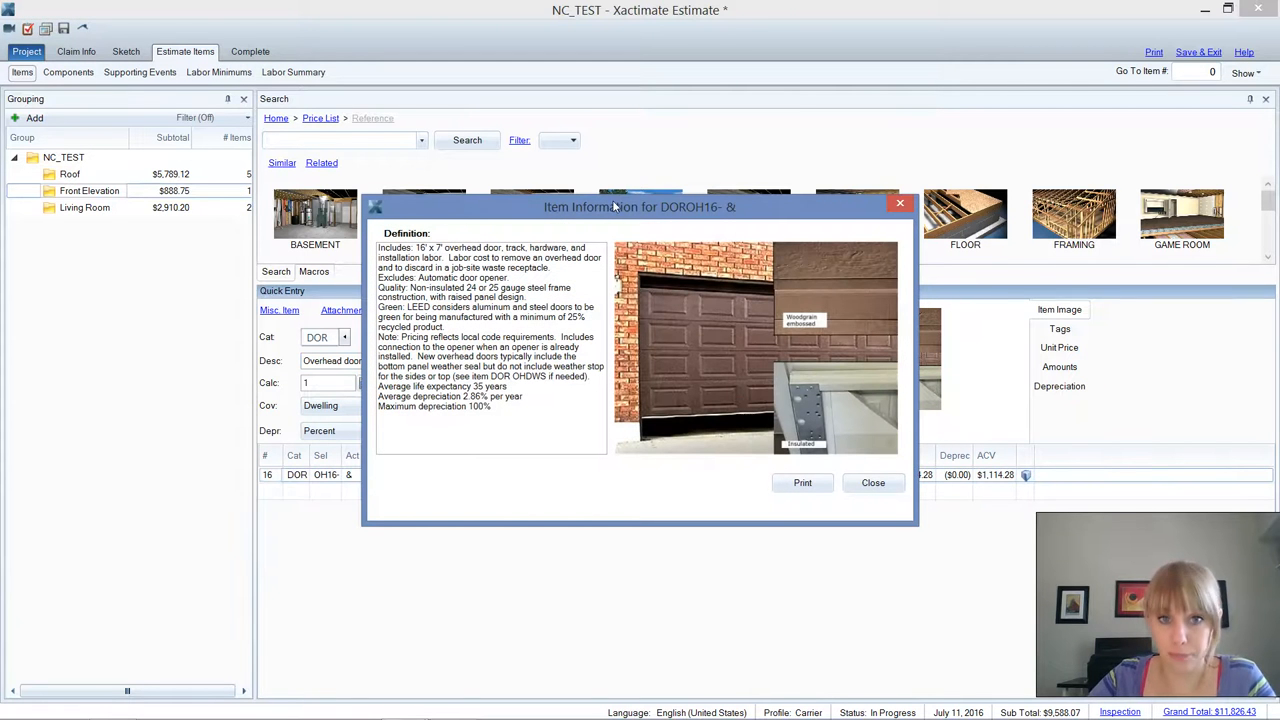
mouse_move(604, 216)
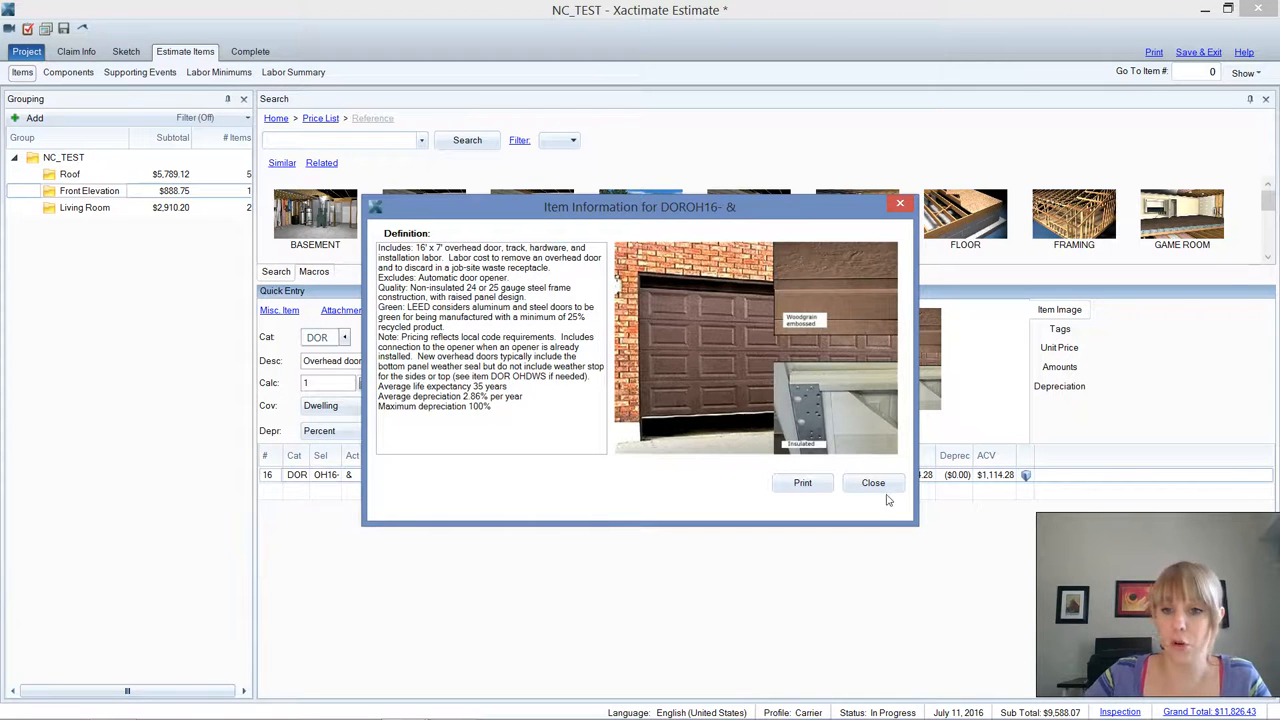
Review the standard overhead door's Quality description in Item Information and return to the estimate
click(872, 482)
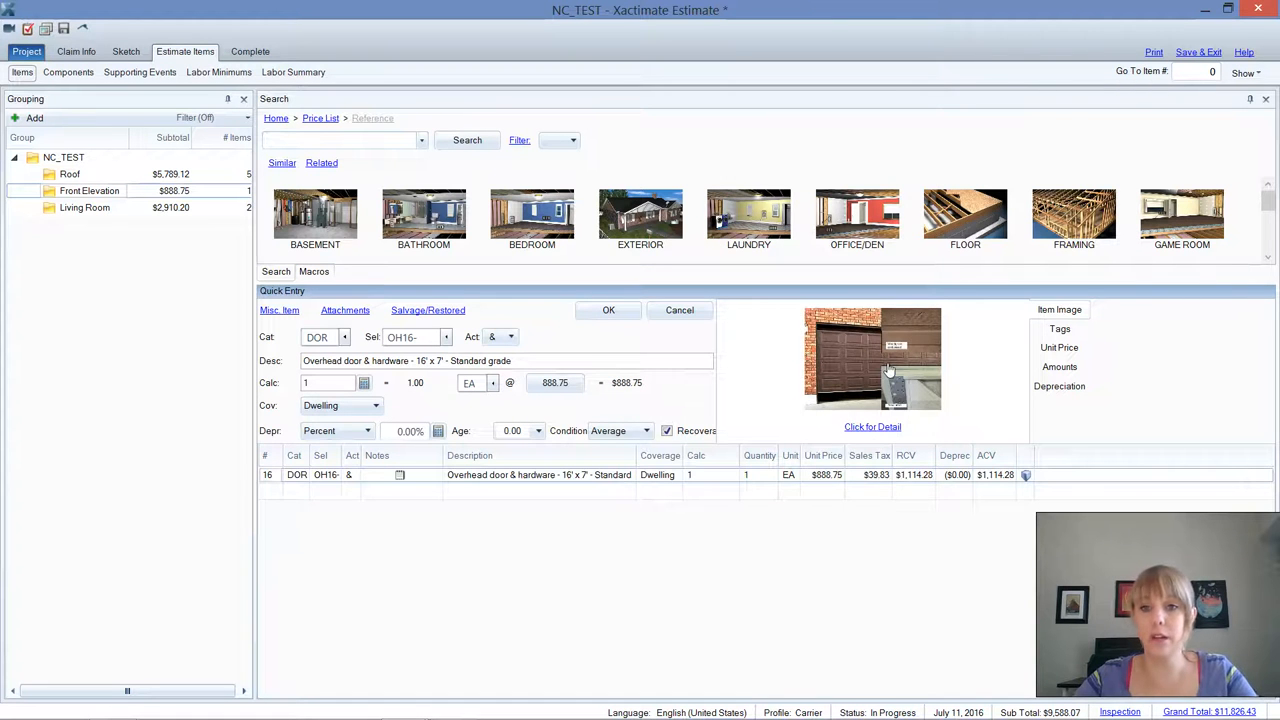
click(872, 428)
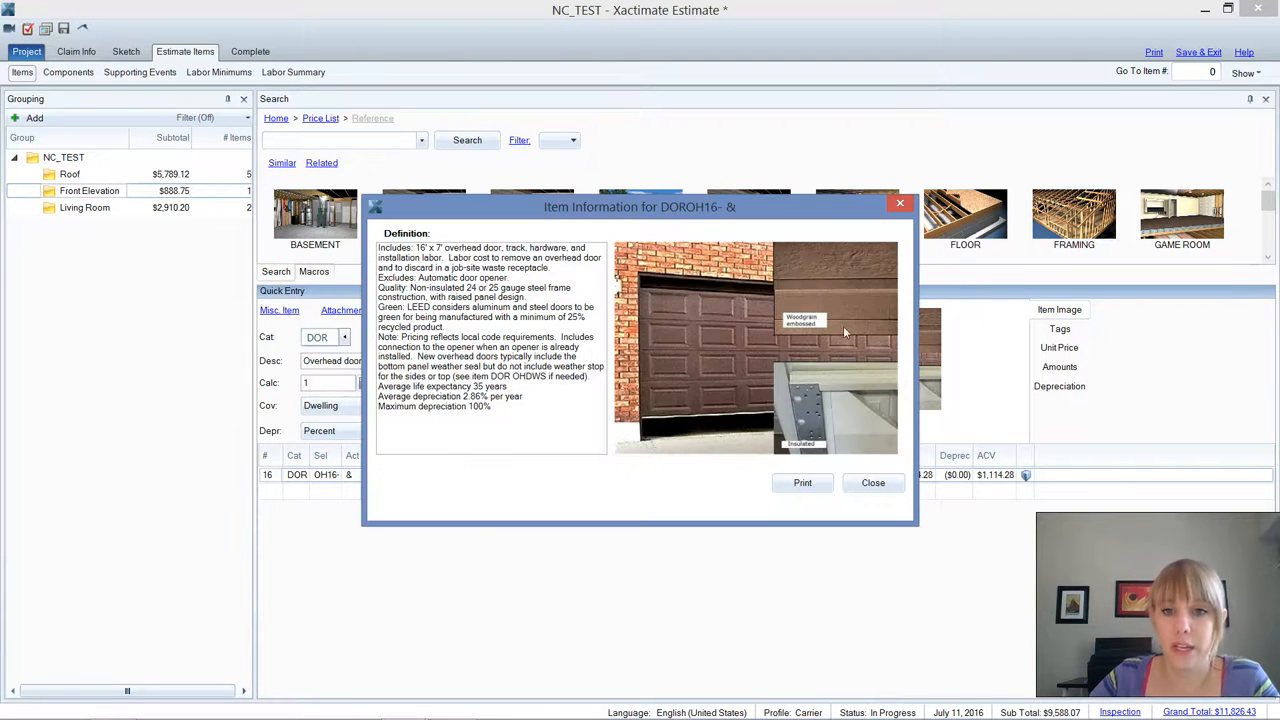
mouse_move(752, 408)
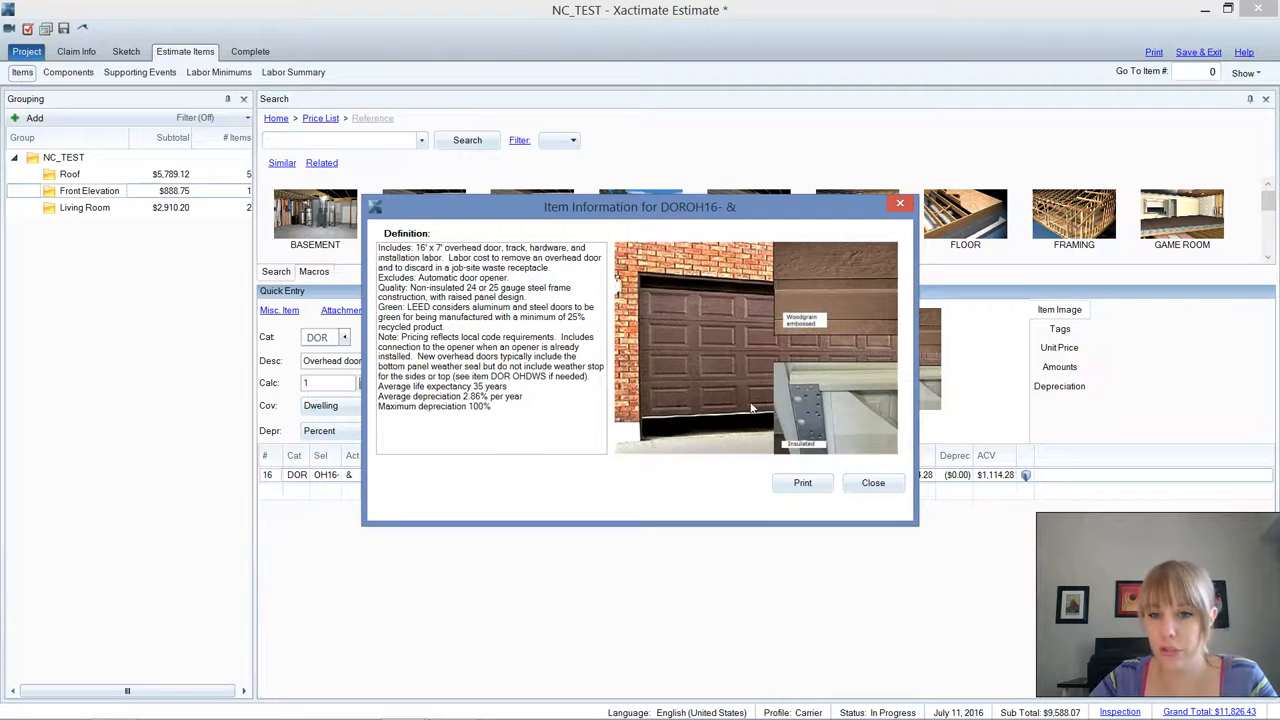
mouse_move(708, 420)
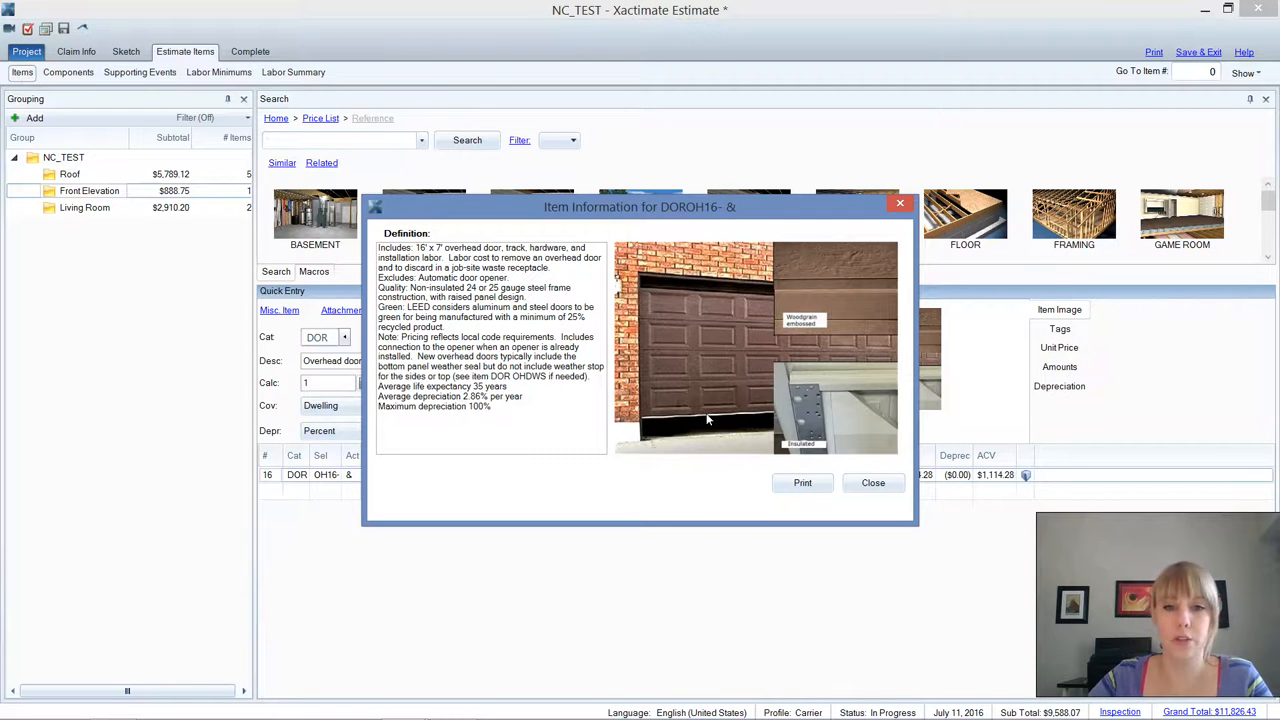
mouse_move(778, 378)
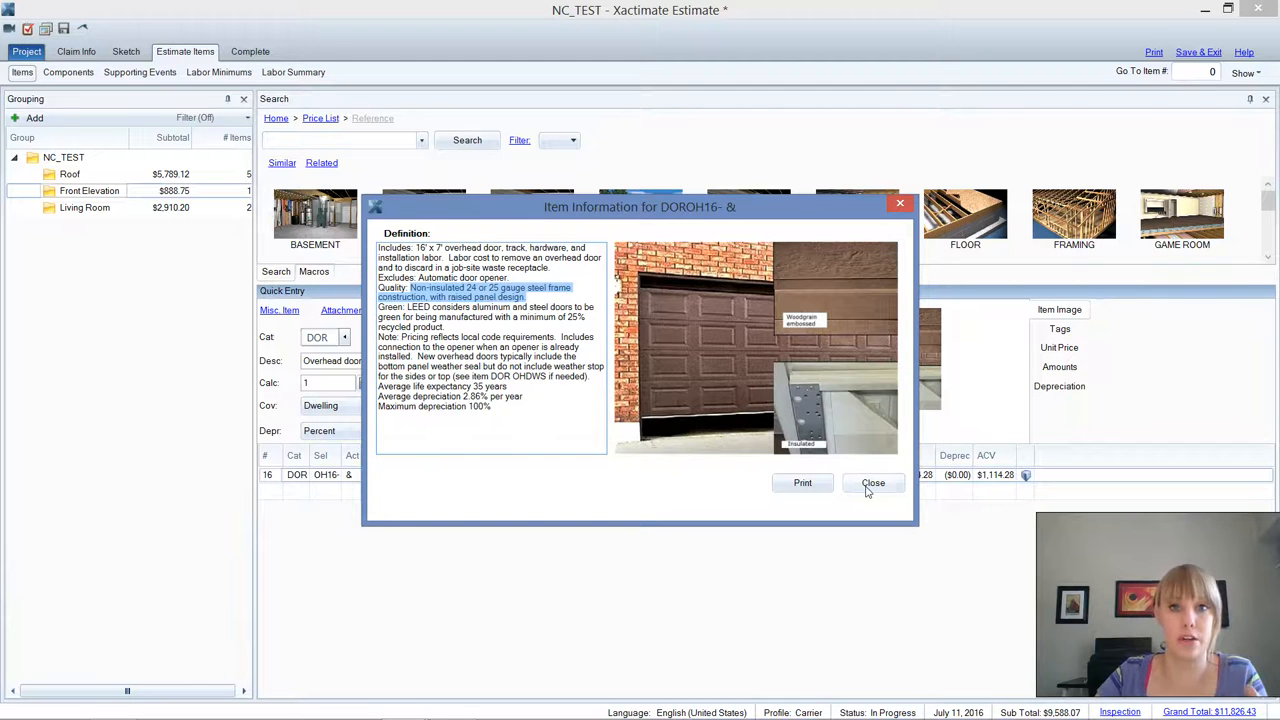
mouse_move(708, 400)
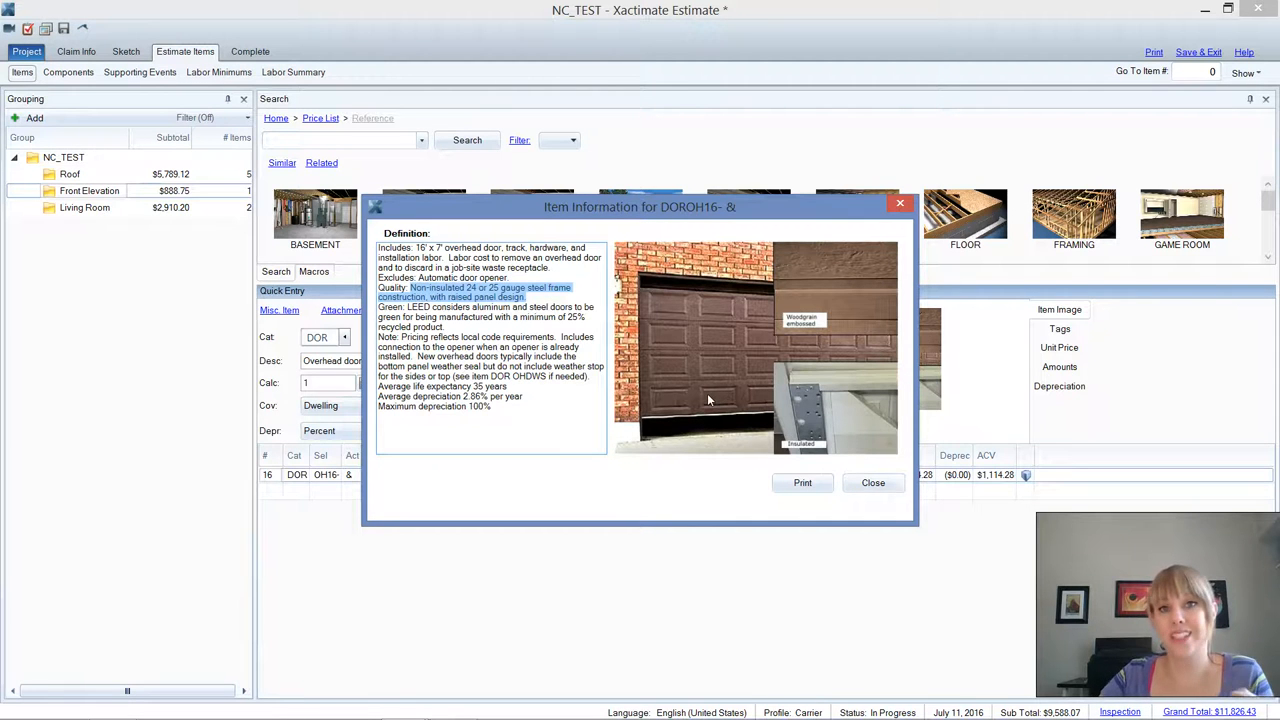
mouse_move(726, 392)
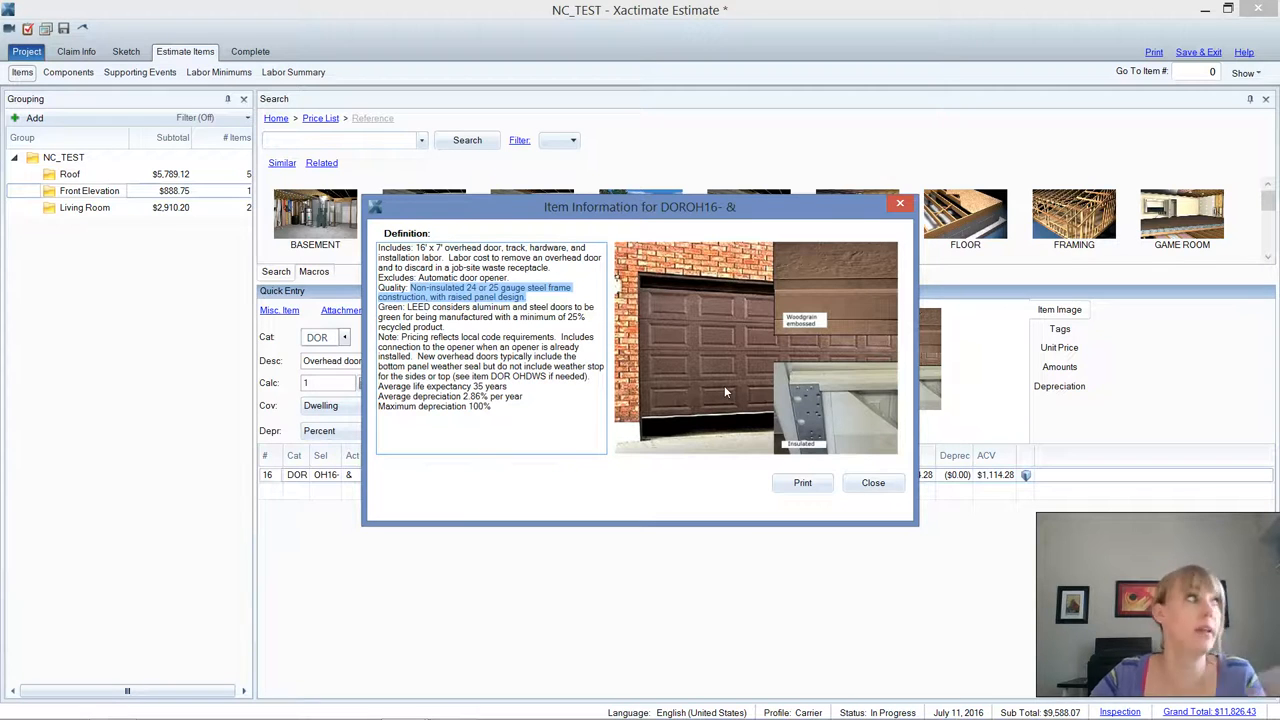
mouse_move(850, 452)
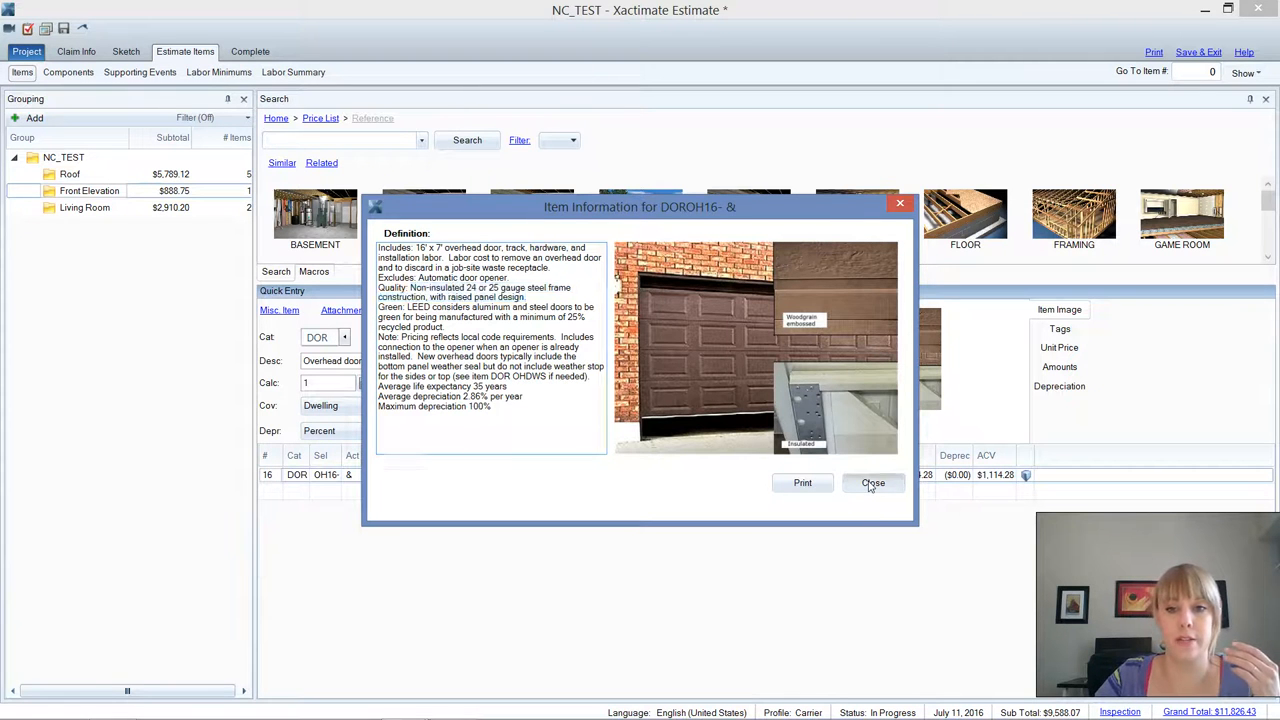
click(872, 482)
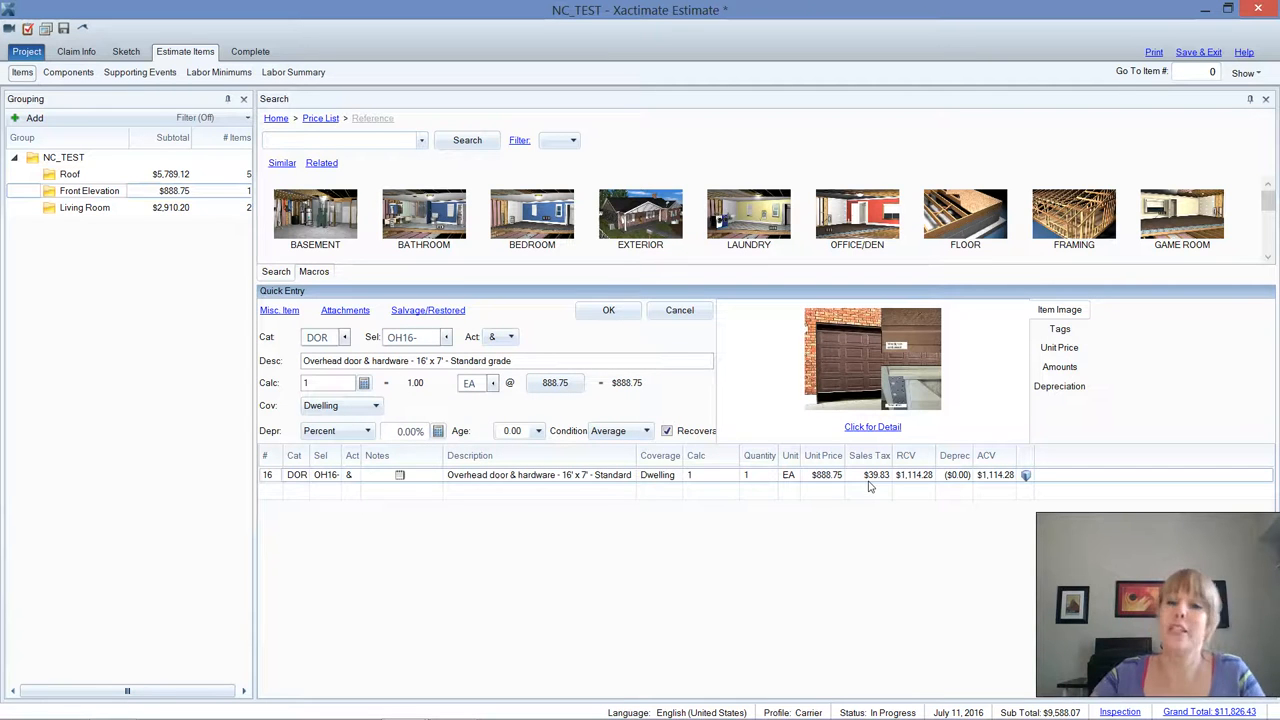
Switch the entry to the average-grade OH16 overhead door at $975.75 and review its definition
click(608, 310)
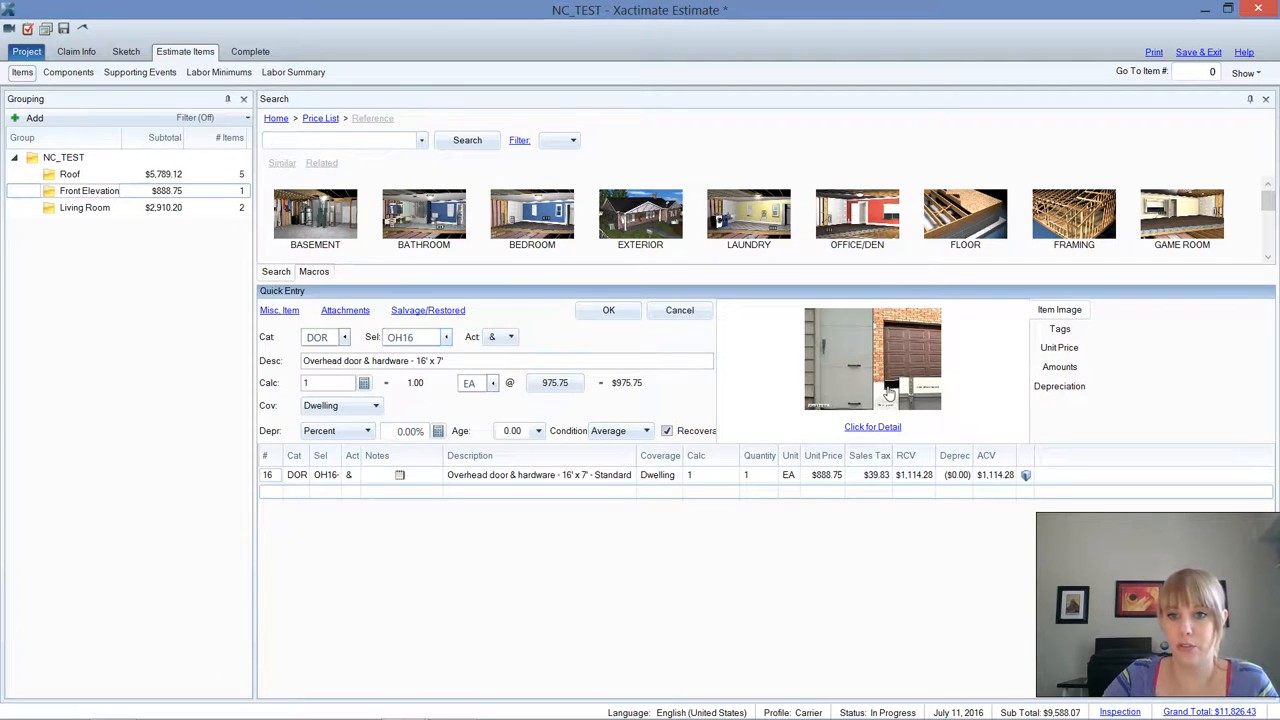
click(872, 428)
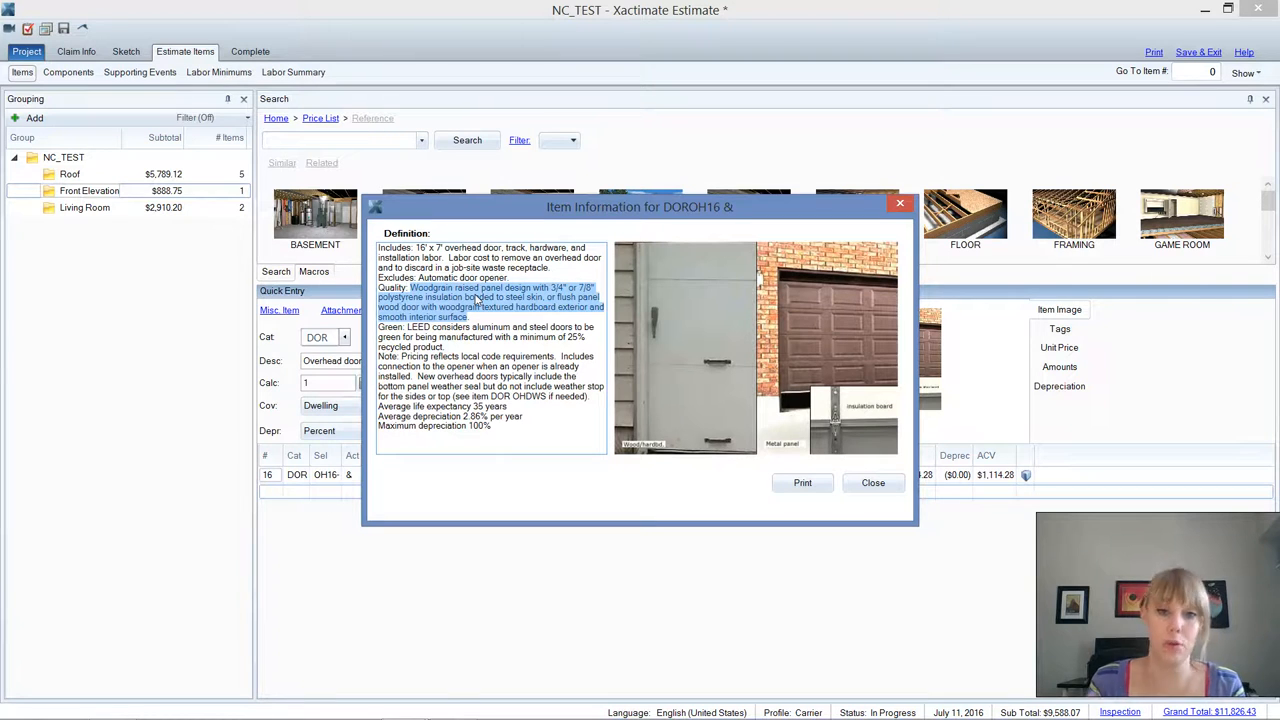
mouse_move(668, 418)
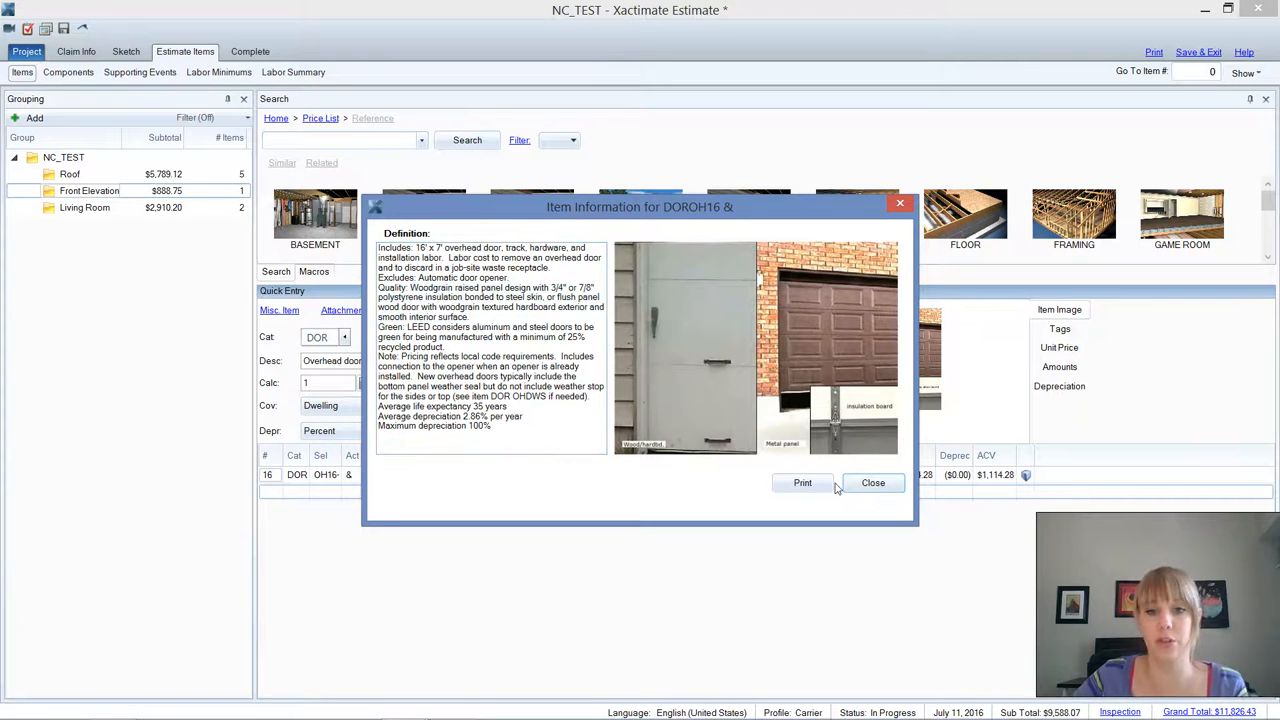
click(872, 482)
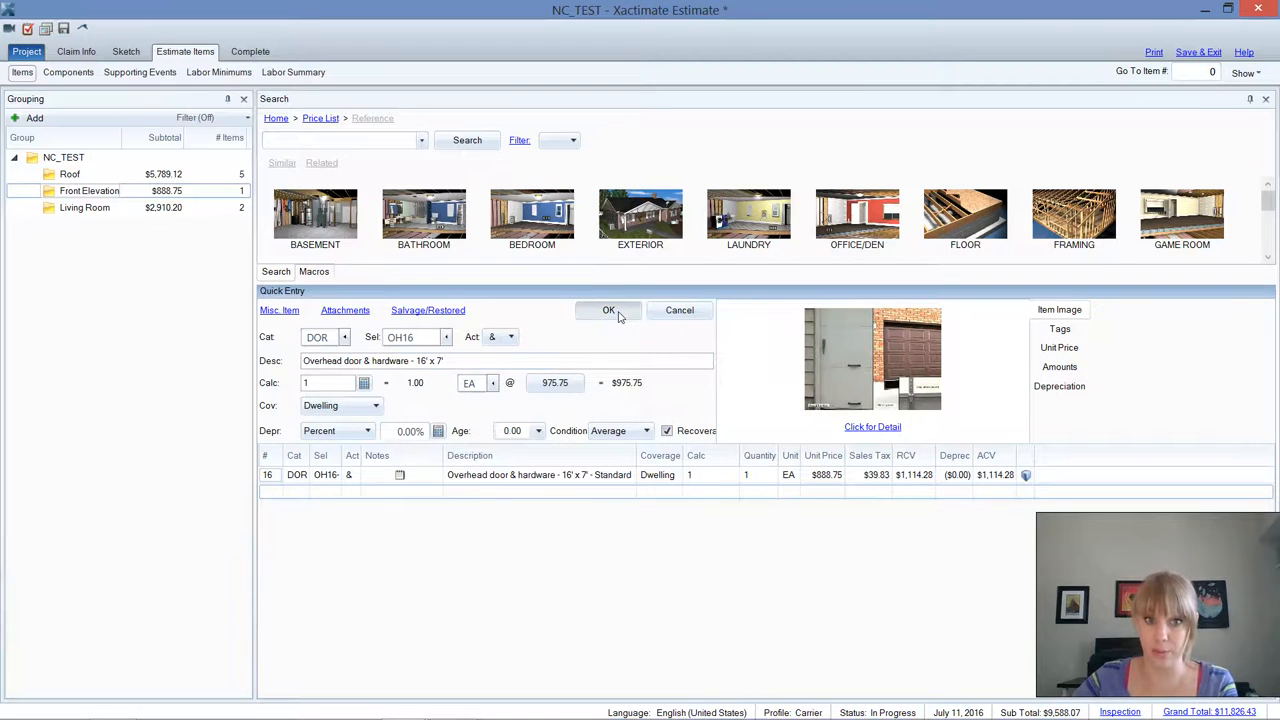
Add the average-grade door line, then load the standard carpet line (280 SF at $2.34) and review its definition
click(608, 310)
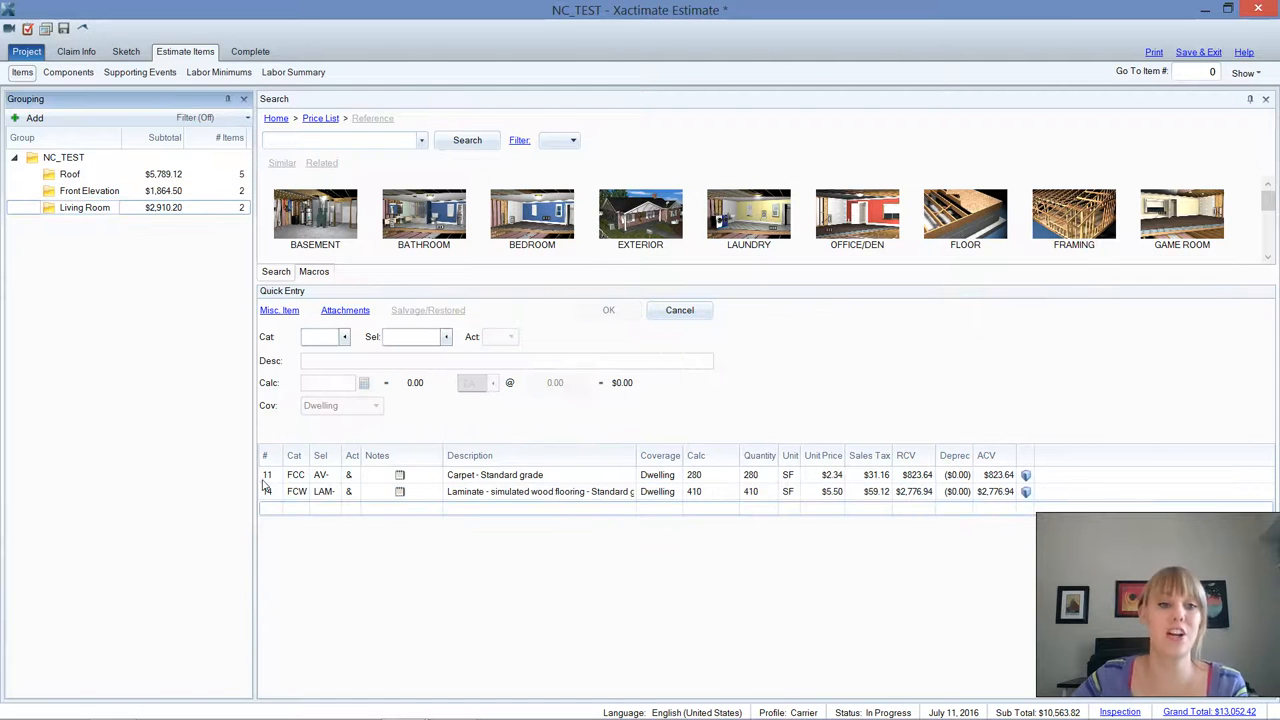
click(540, 492)
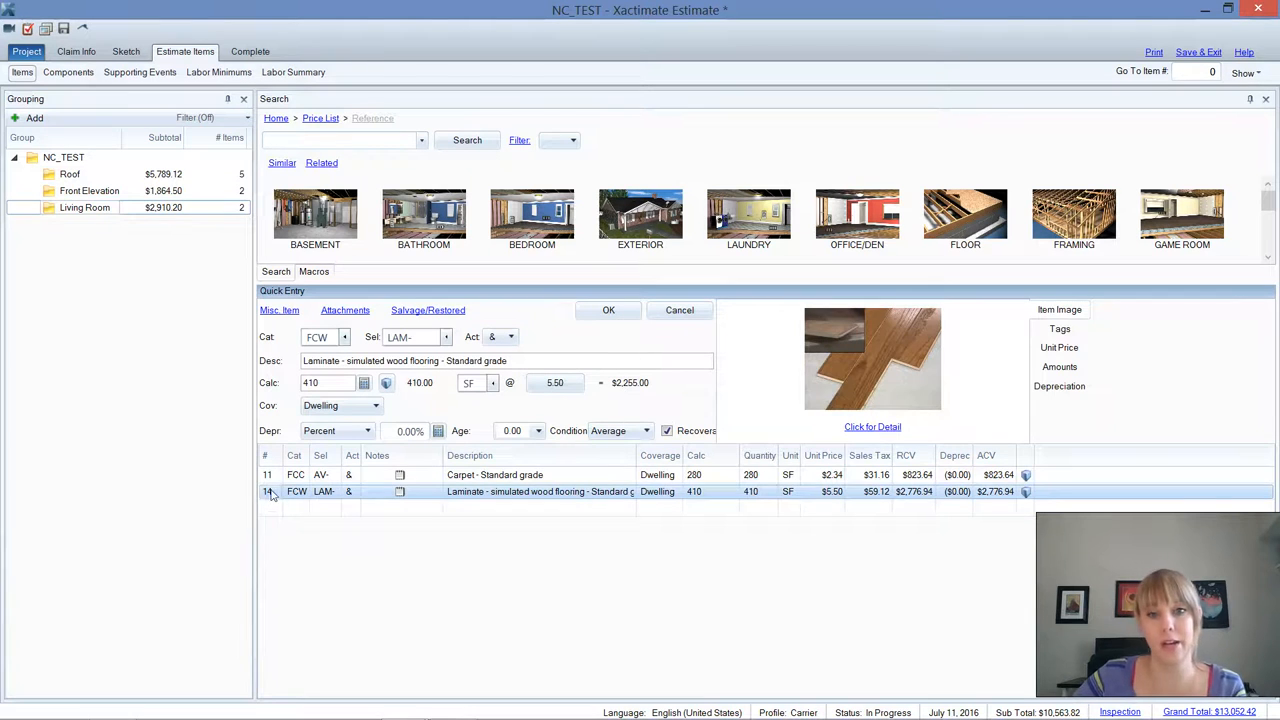
click(496, 474)
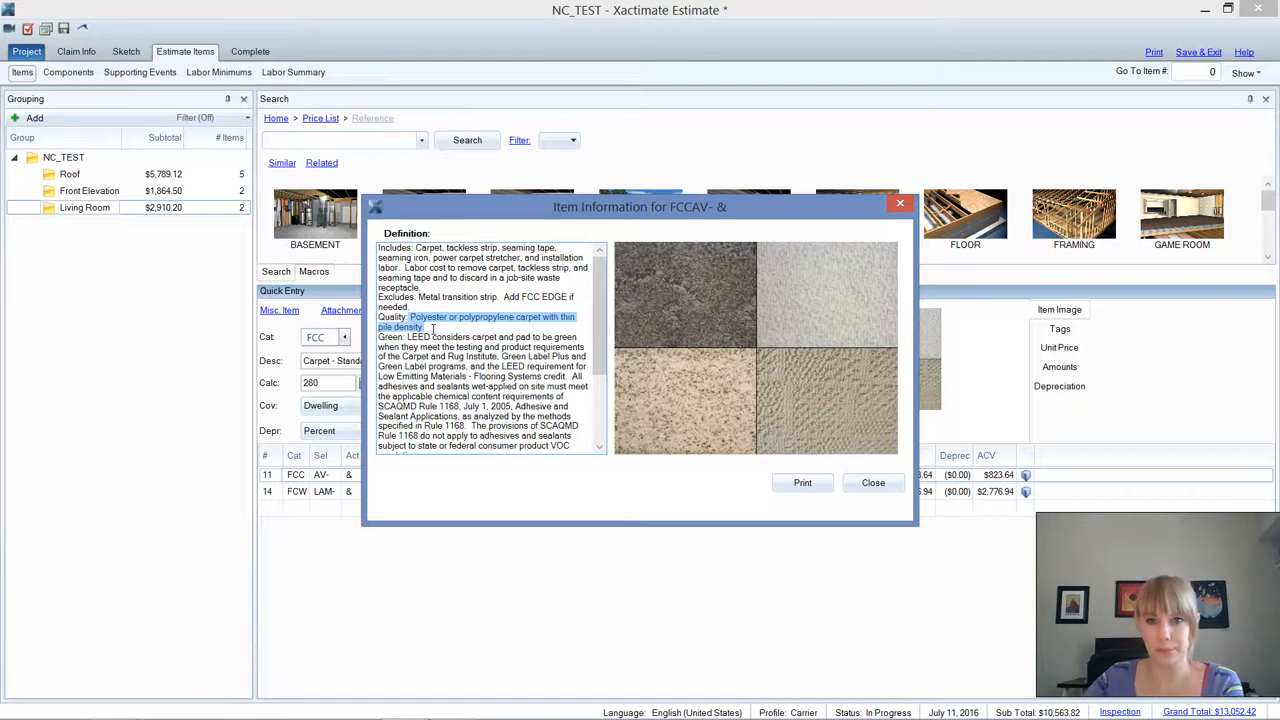
click(872, 482)
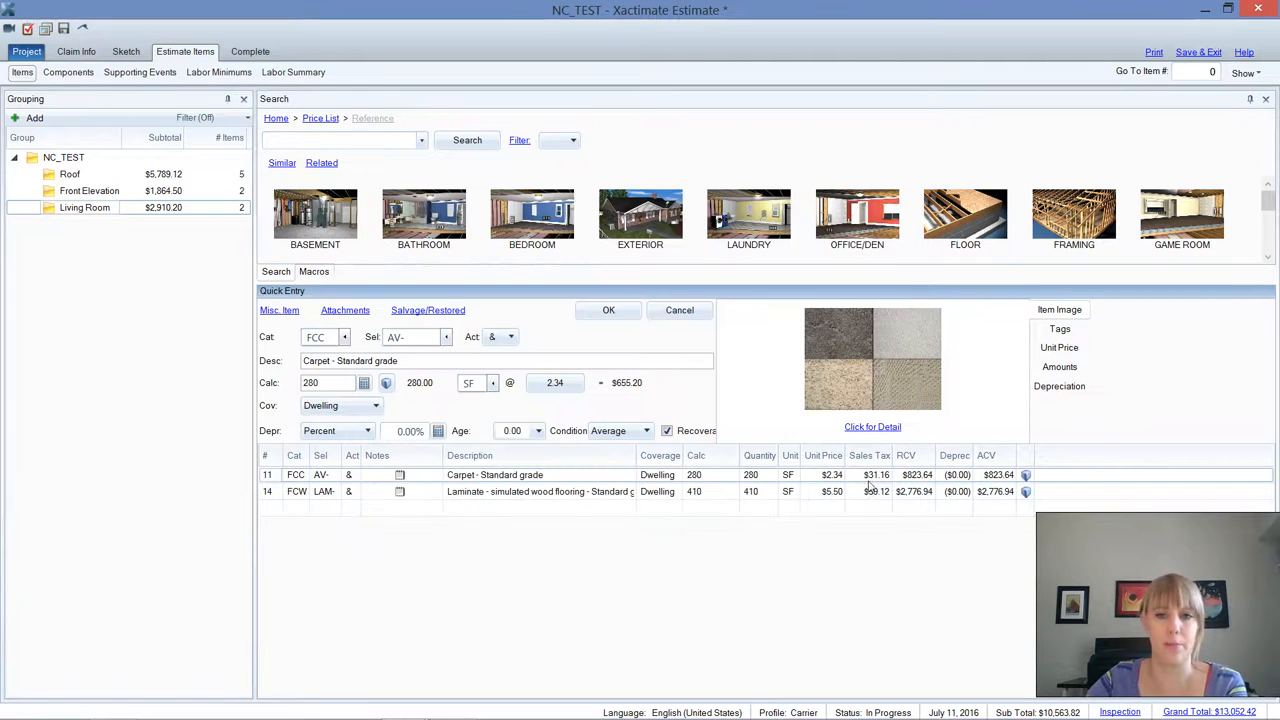
Add an average-grade carpet line for Living Room at 280 SF using the room floor area
click(608, 310)
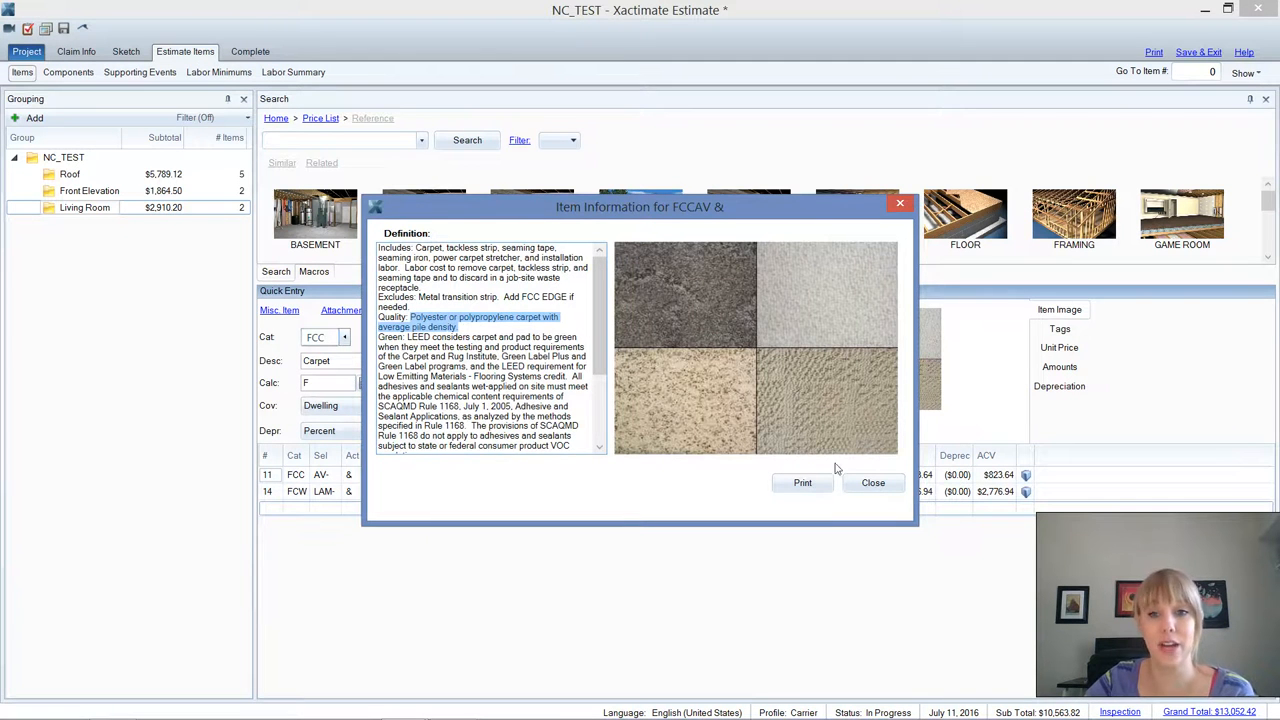
click(872, 482)
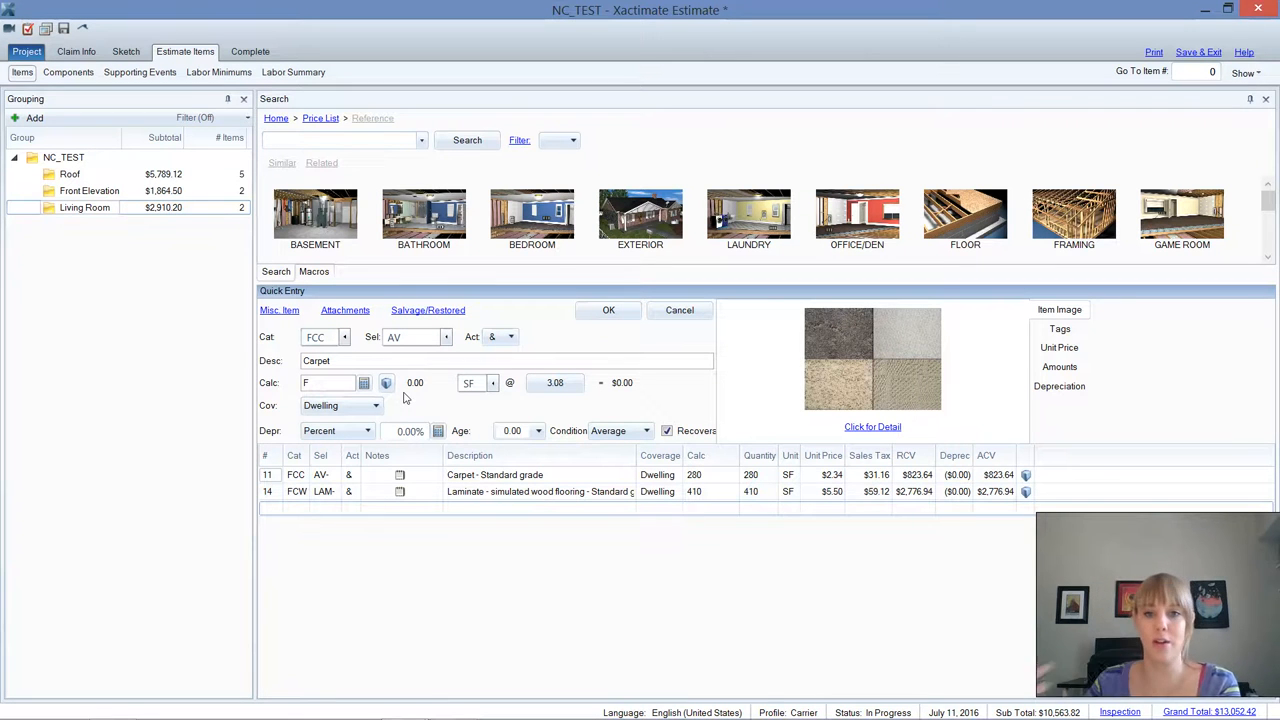
click(608, 310)
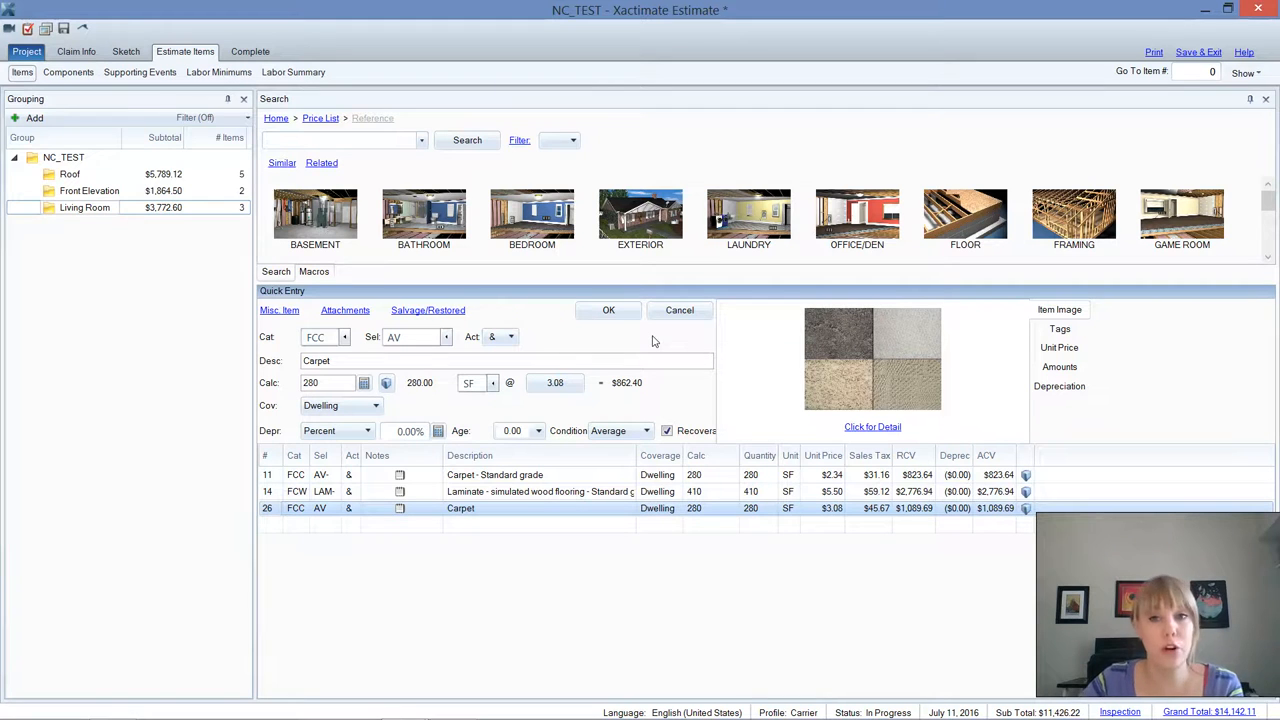
mouse_move(830, 356)
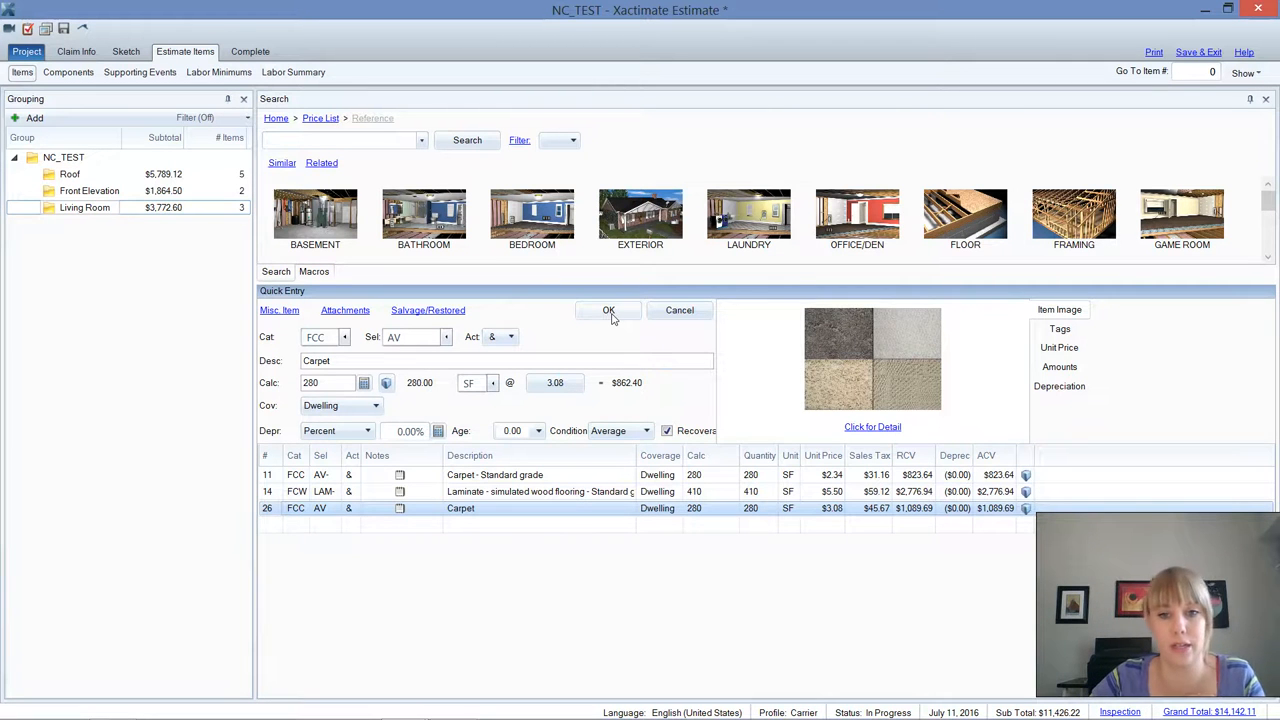
click(608, 310)
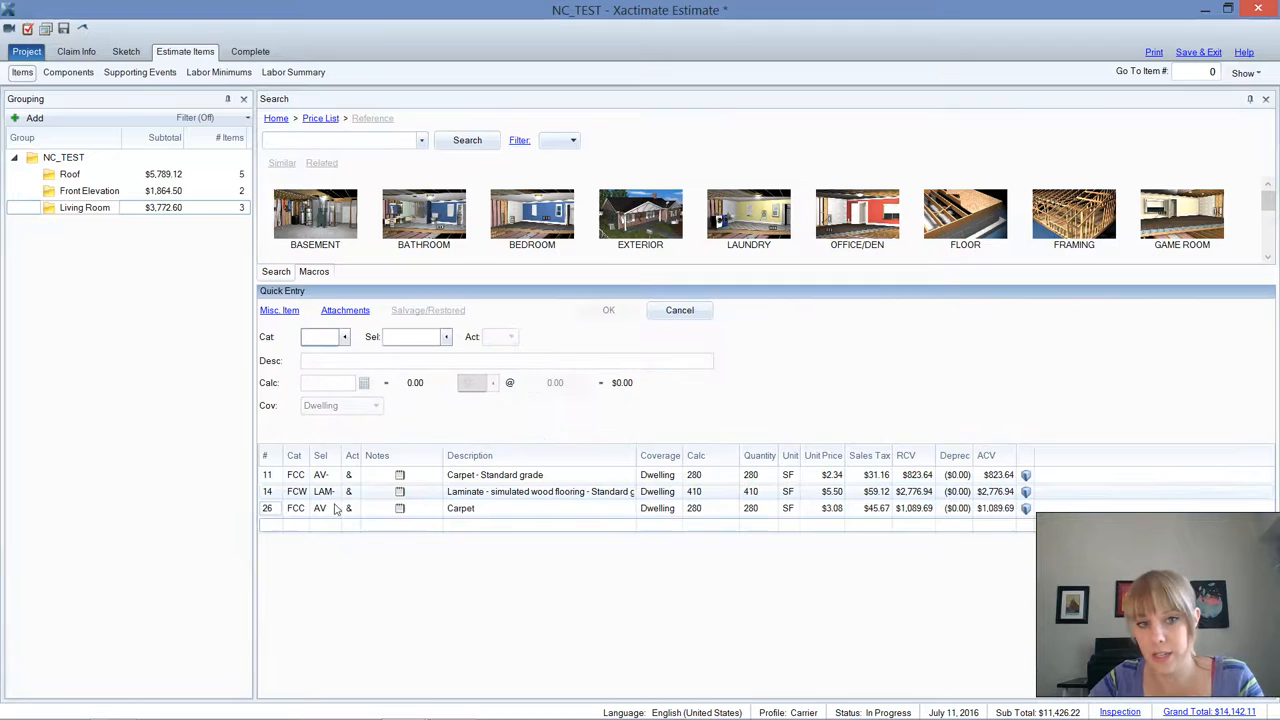
Load the standard laminate line (410 SF at $5.50) and review its FCWLAM- definition
click(476, 510)
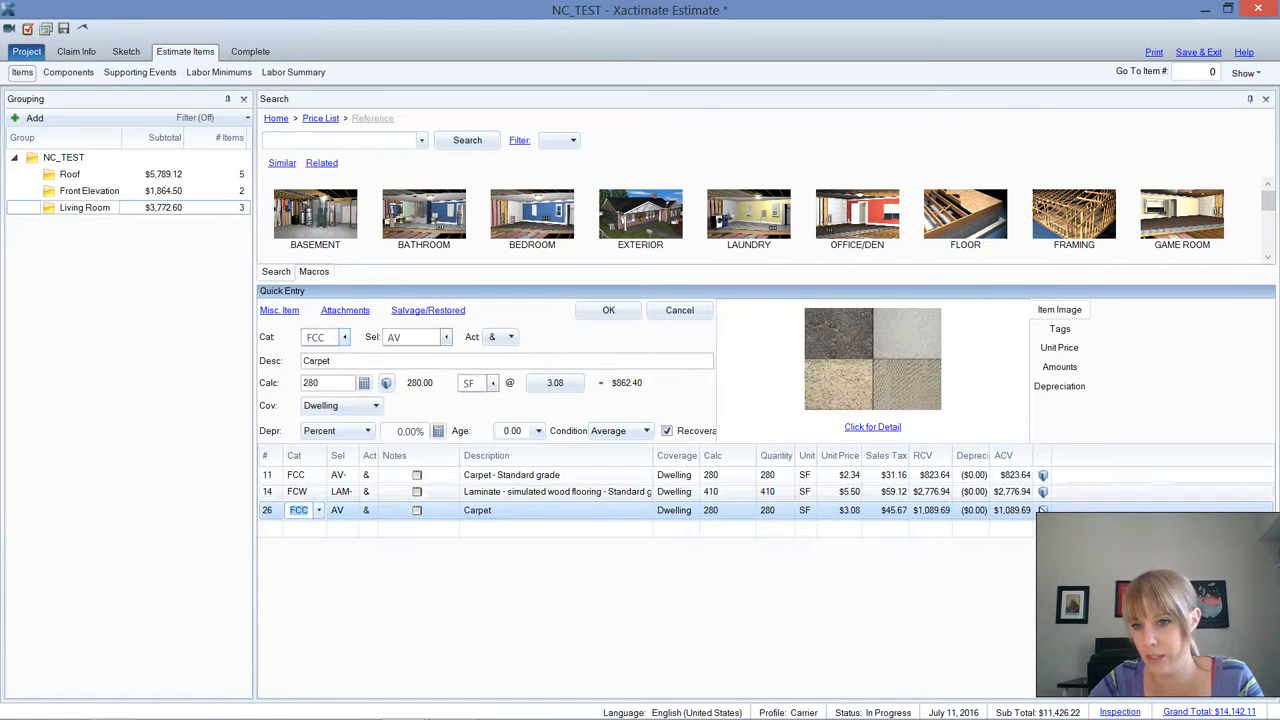
mouse_move(1030, 516)
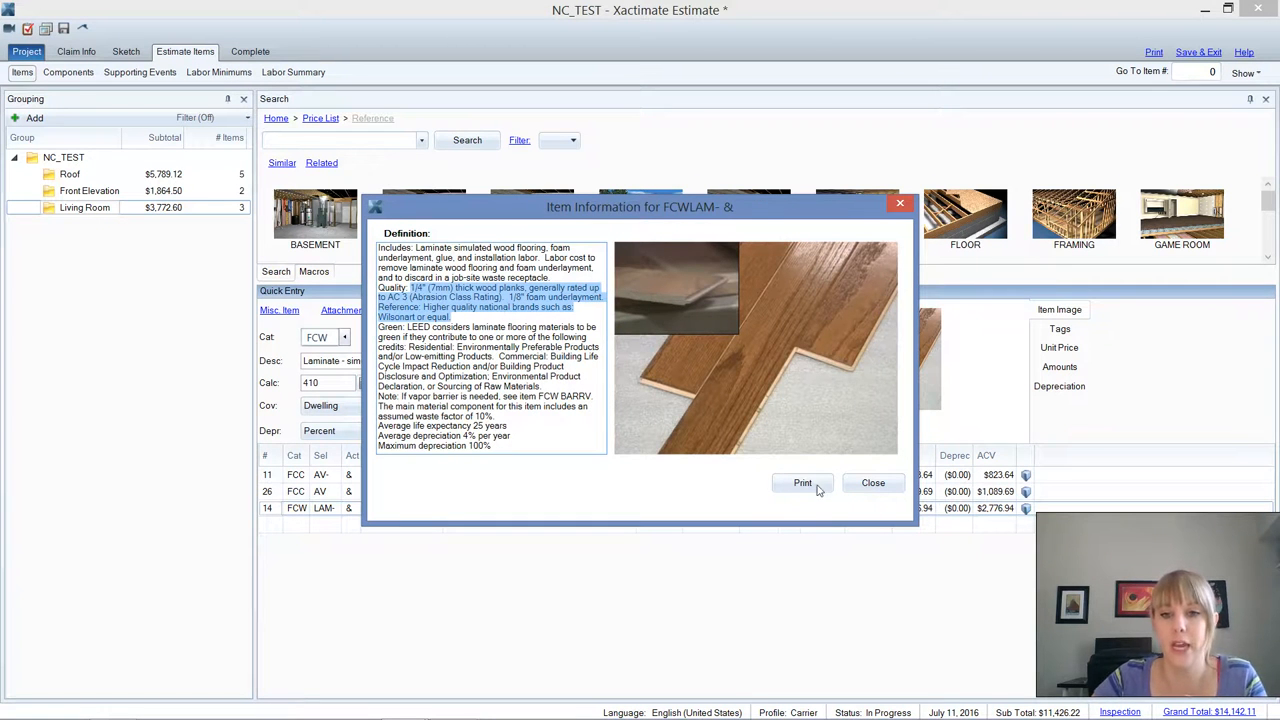
click(872, 482)
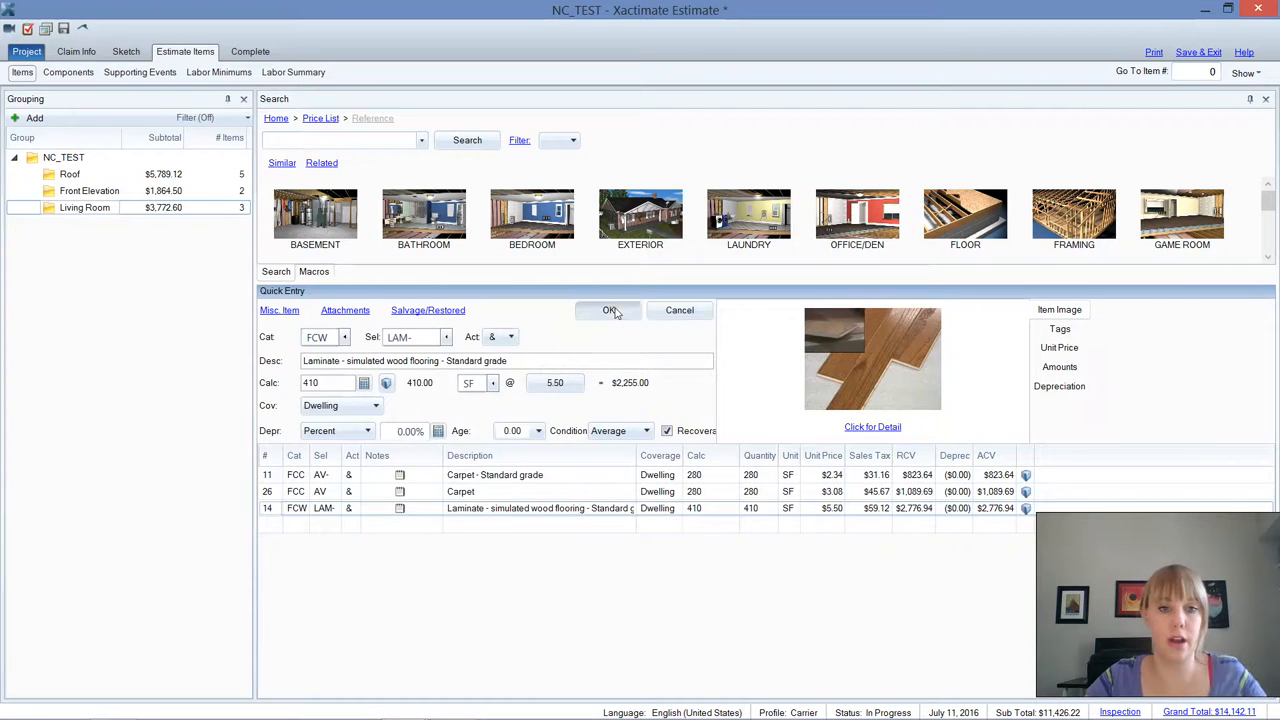
Add an average-grade LAM laminate line for Living Room at 410 SF, $6.45, after checking its quality
click(608, 310)
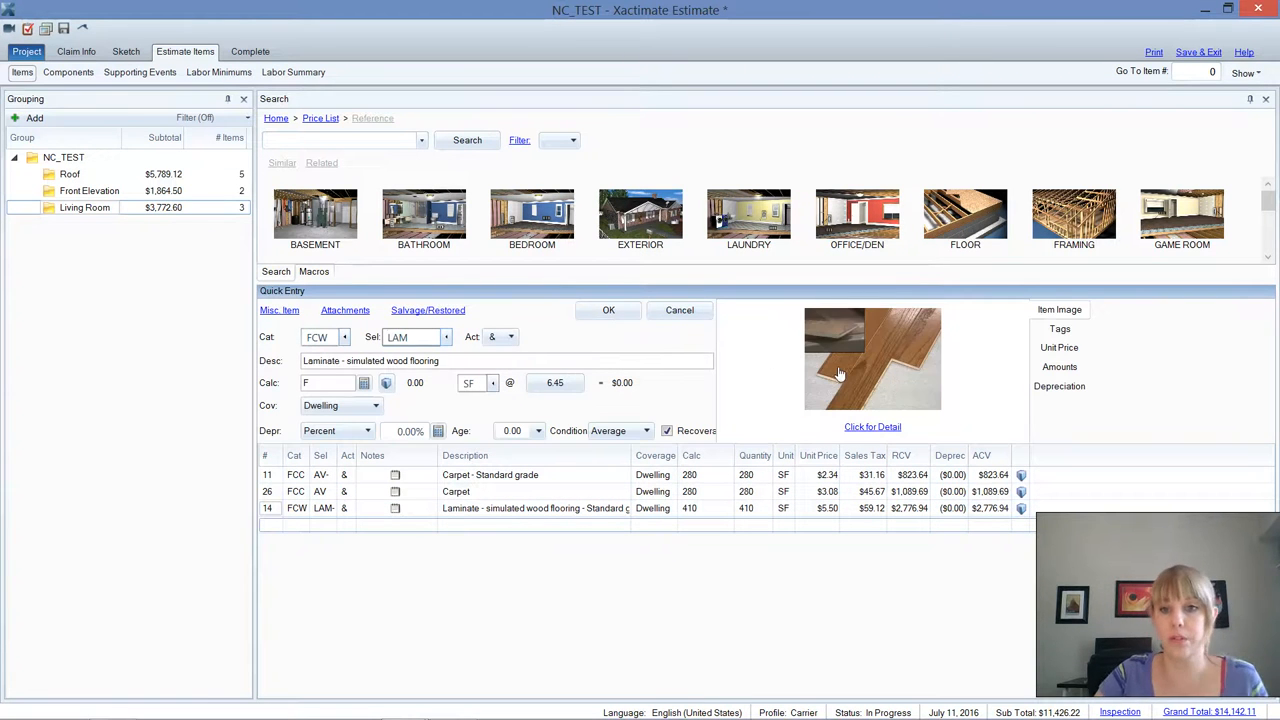
click(872, 426)
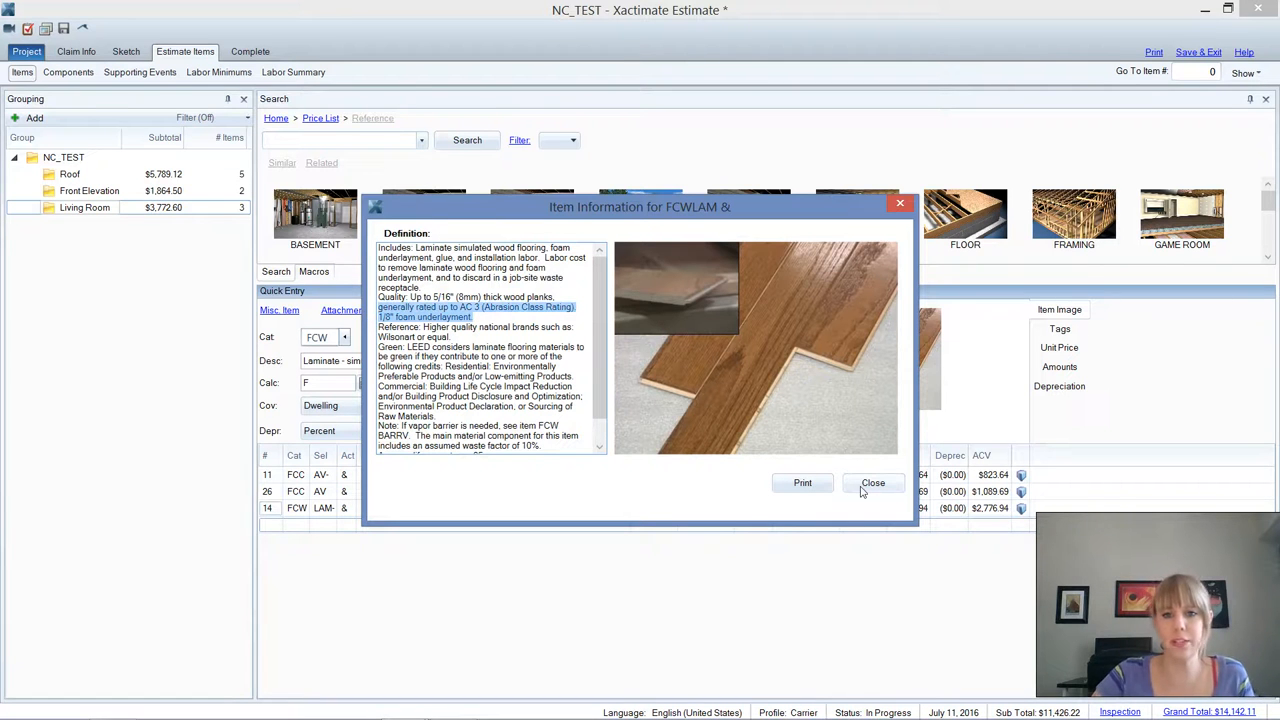
click(872, 482)
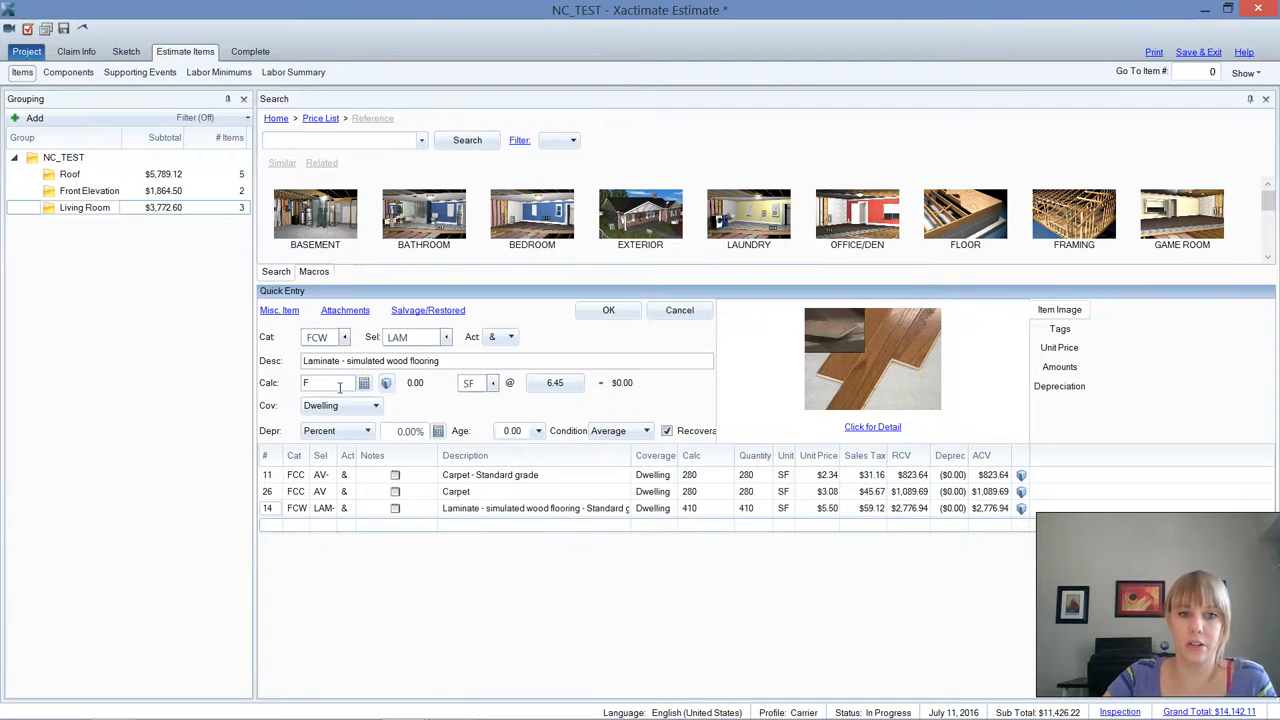
text(4)
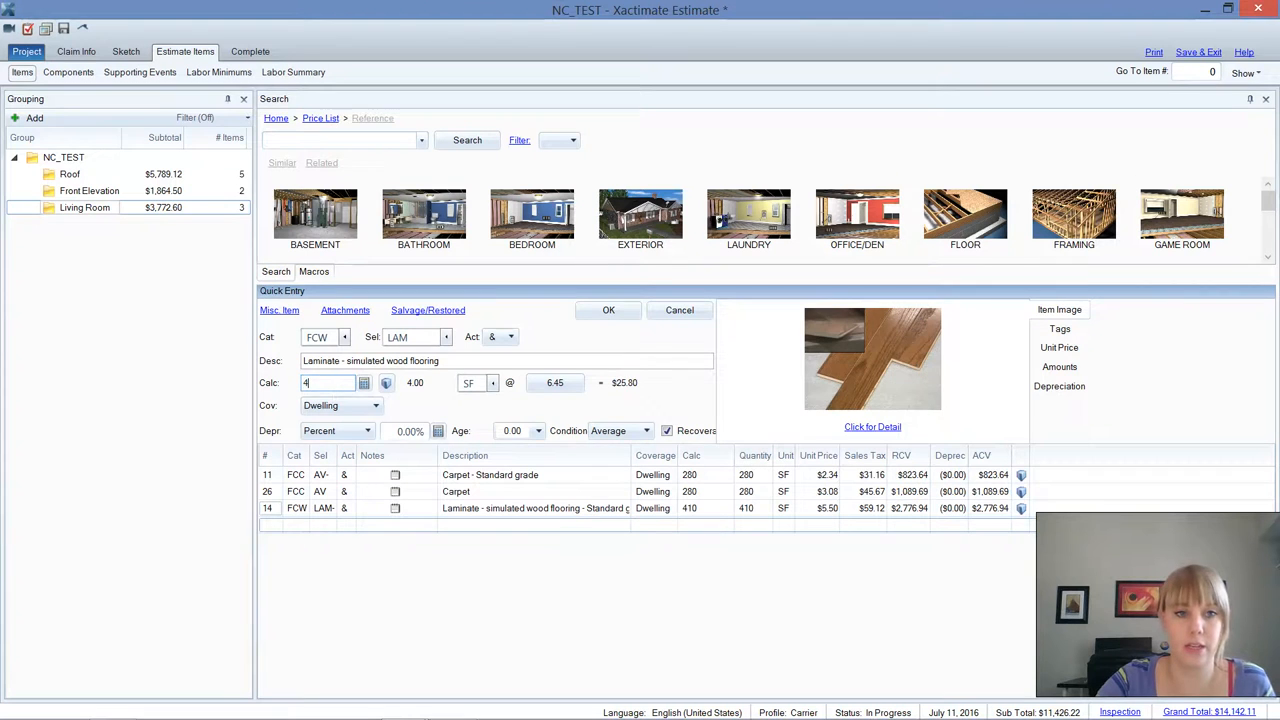
click(608, 310)
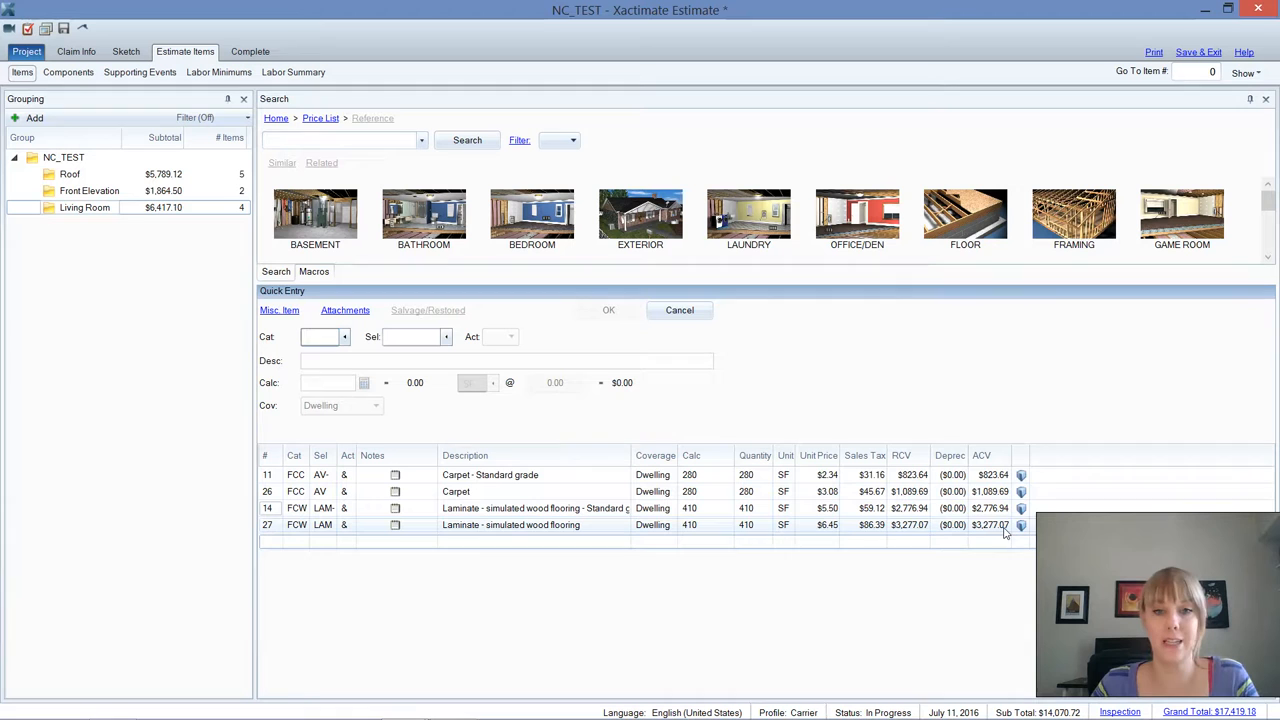
Display Front Elevation's items showing the standard ($888.75) and average ($975.75) overhead doors
click(320, 336)
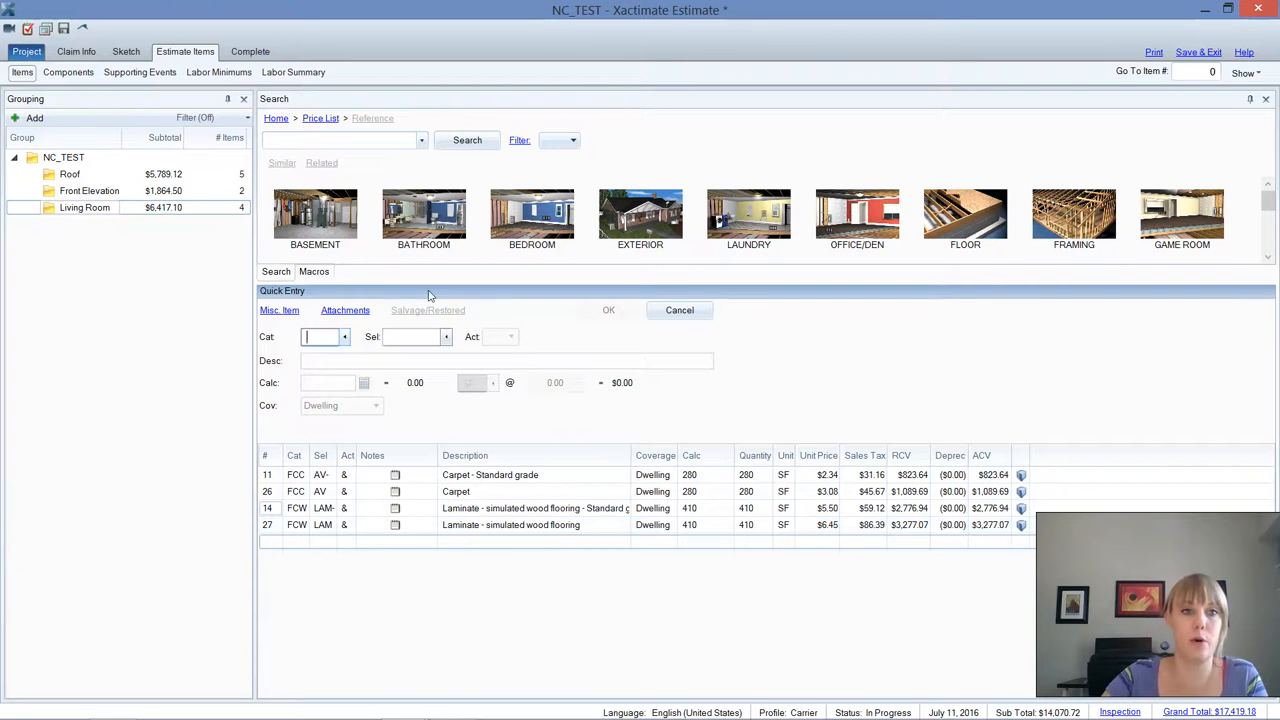
click(88, 190)
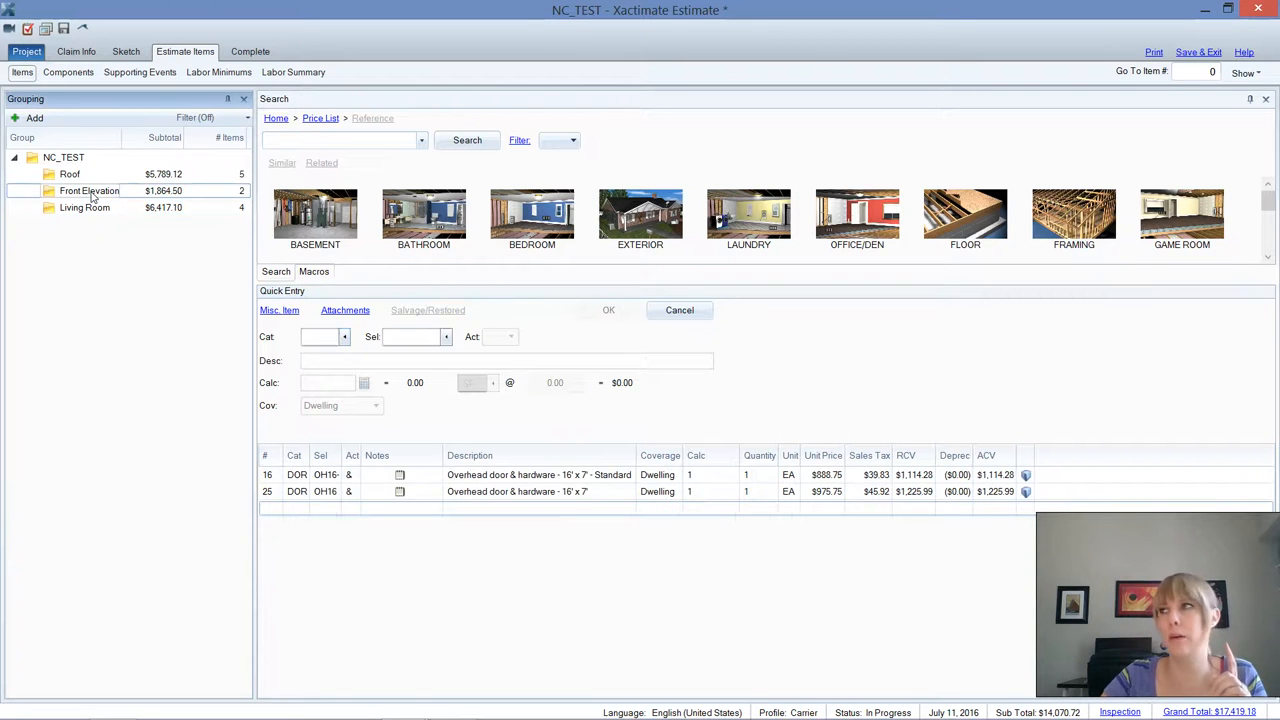